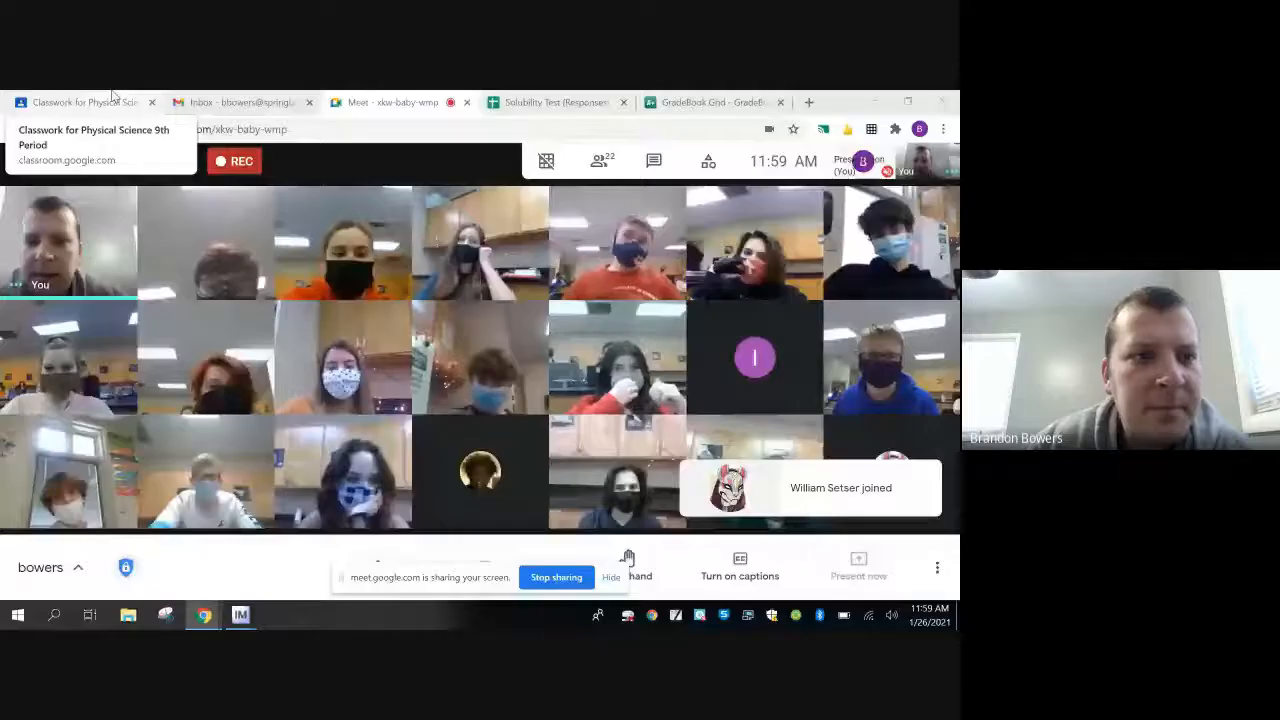
# Open the Motion Lab worksheet attached to the Physical Science class's Motion Lab assignment
pyautogui.click(85, 102)
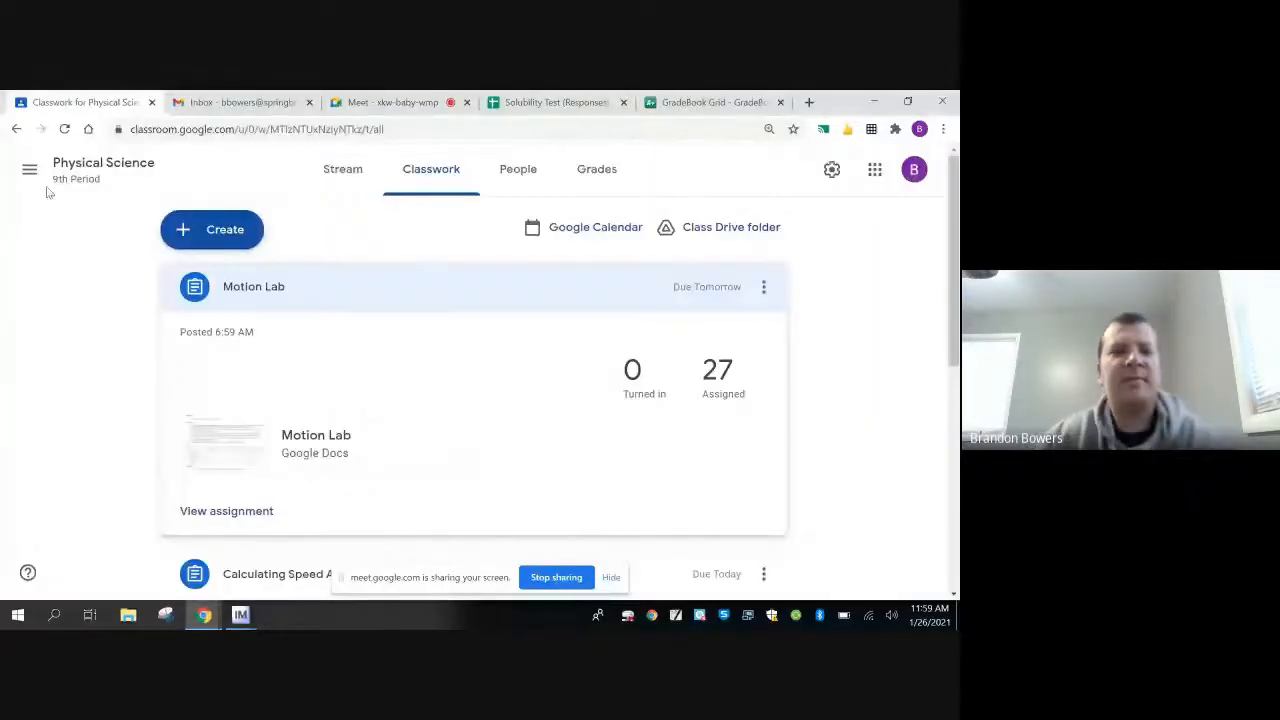
pyautogui.click(342, 168)
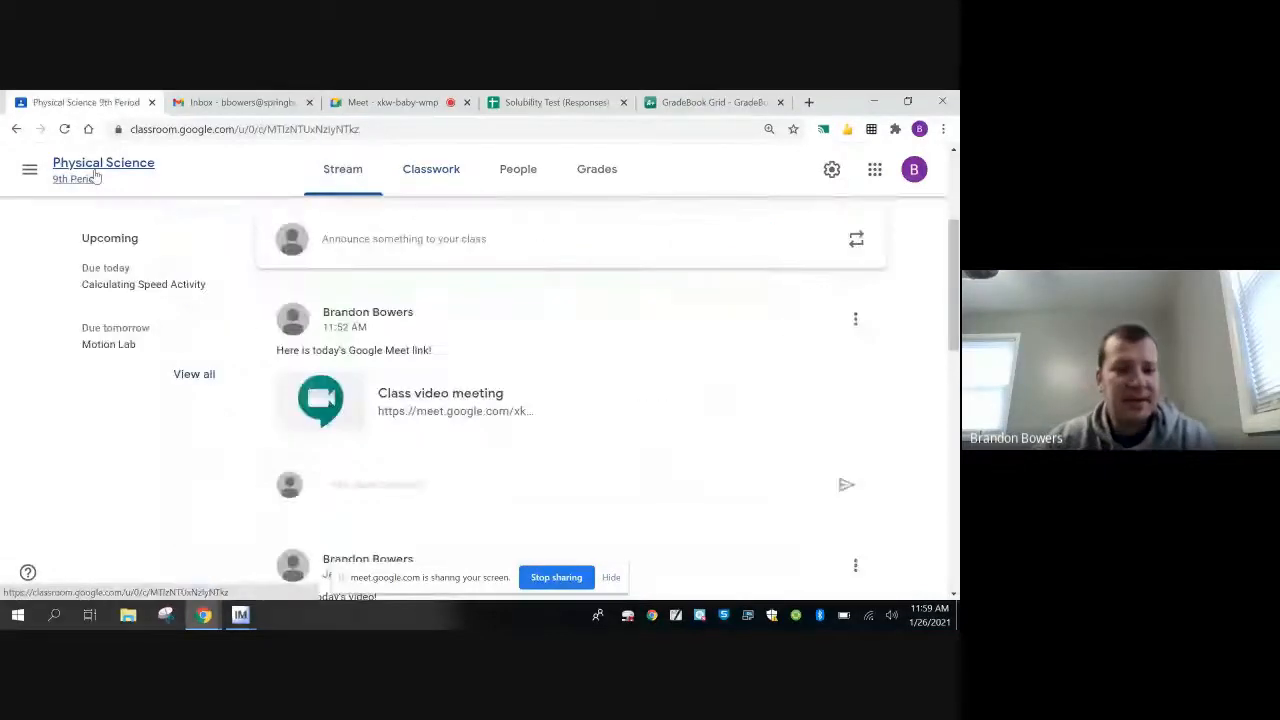
pyautogui.click(431, 168)
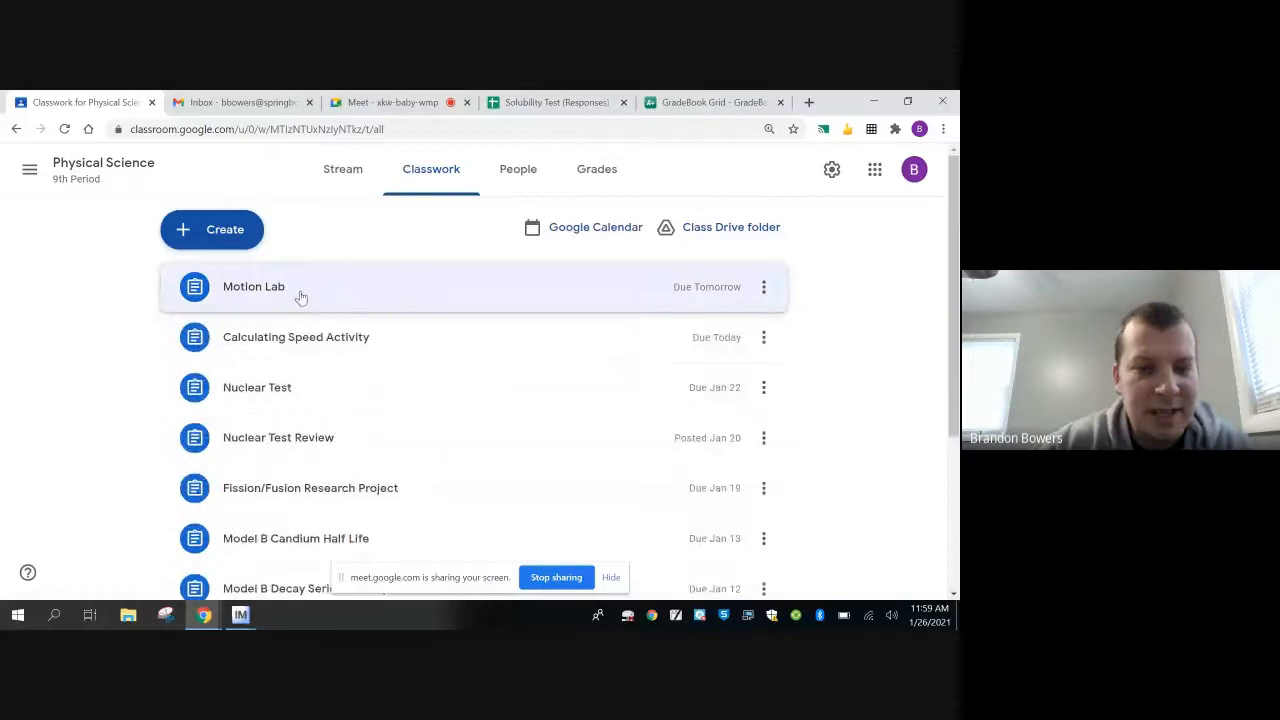
pyautogui.click(253, 287)
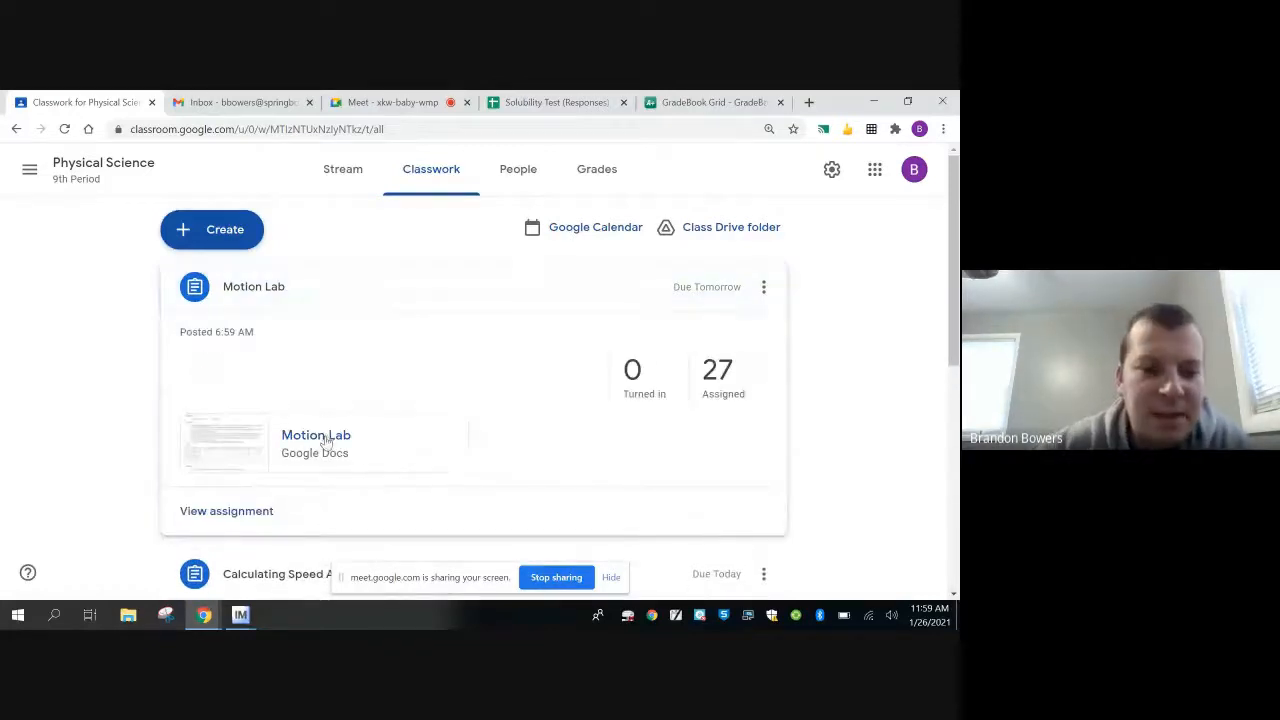
pyautogui.click(315, 443)
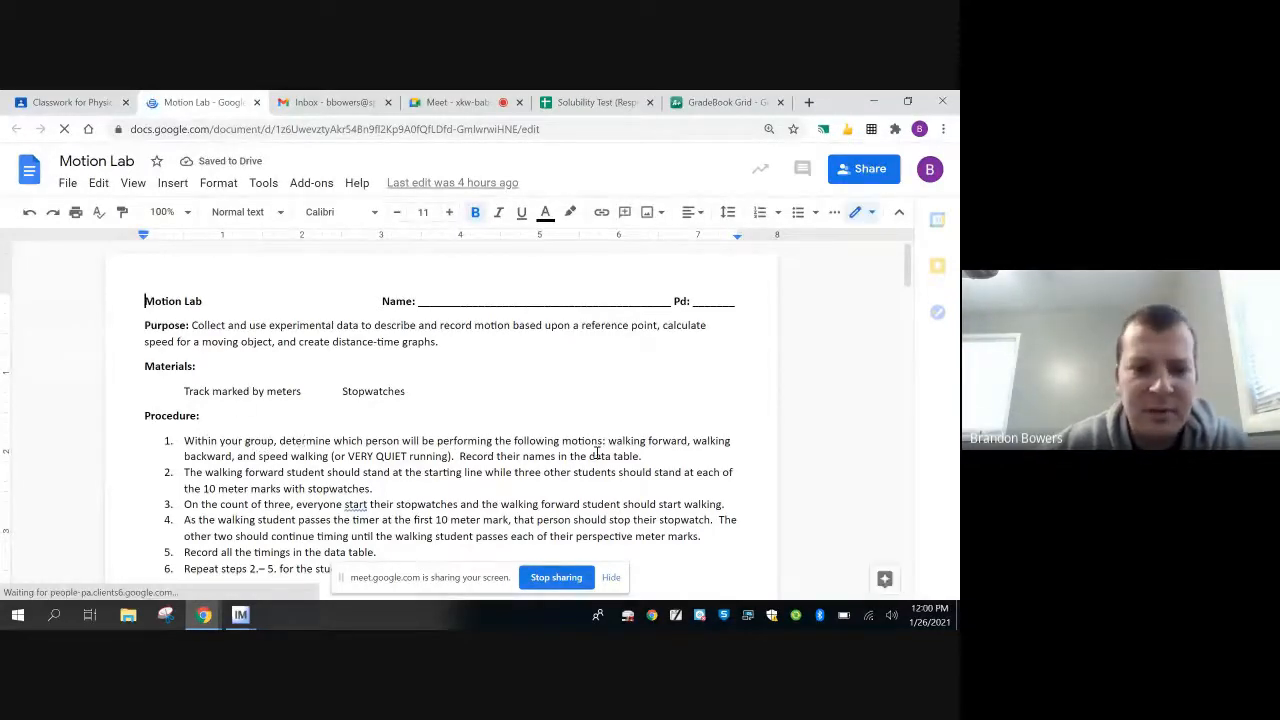
pyautogui.scroll(-3)
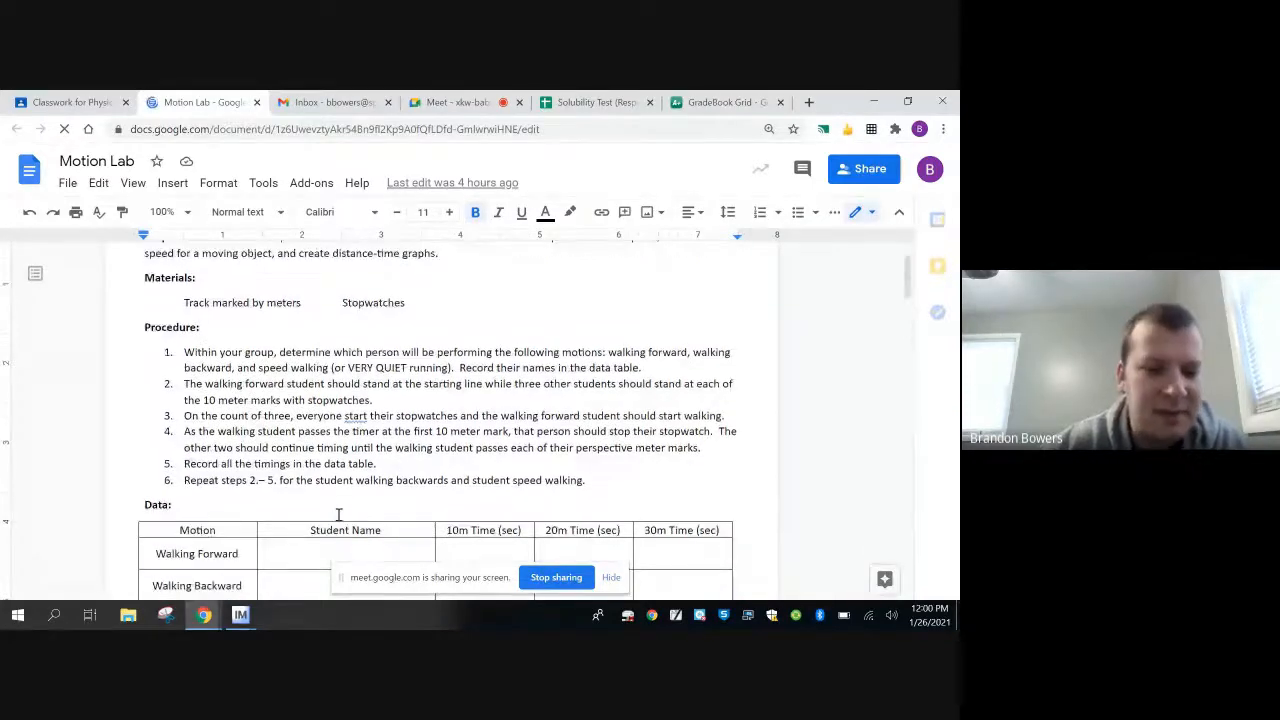
pyautogui.scroll(-3)
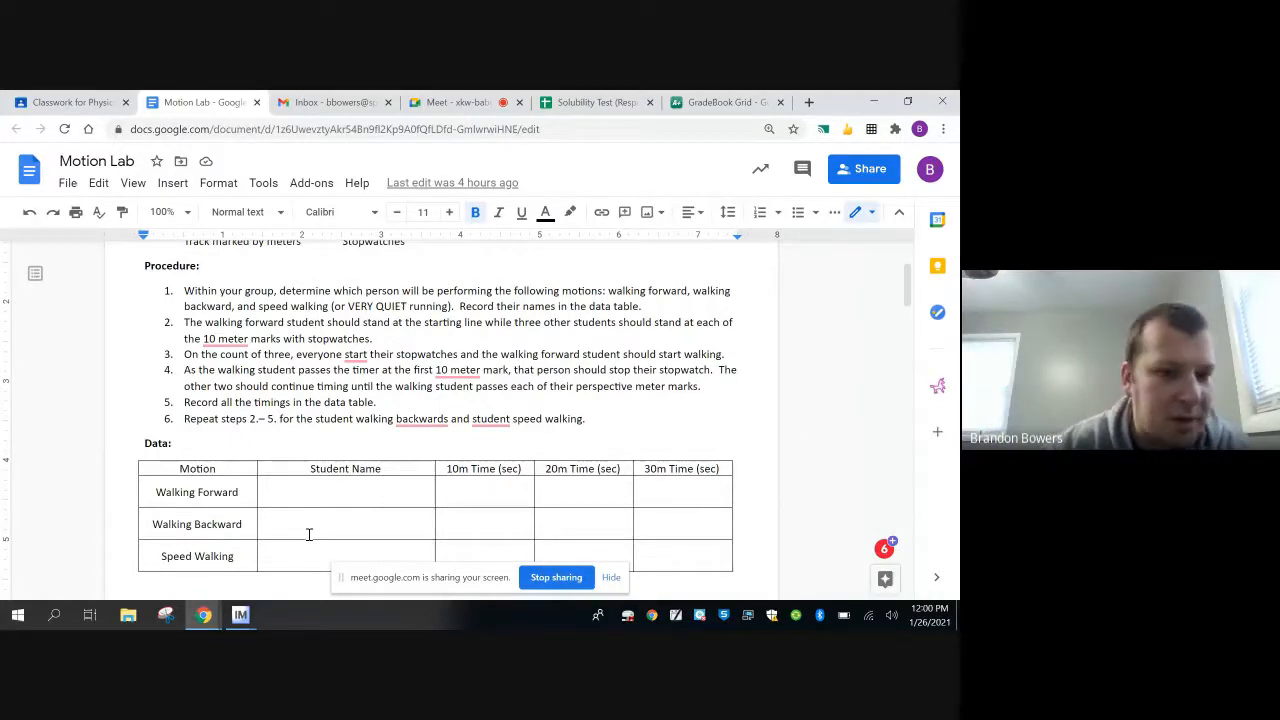
pyautogui.moveTo(837, 434)
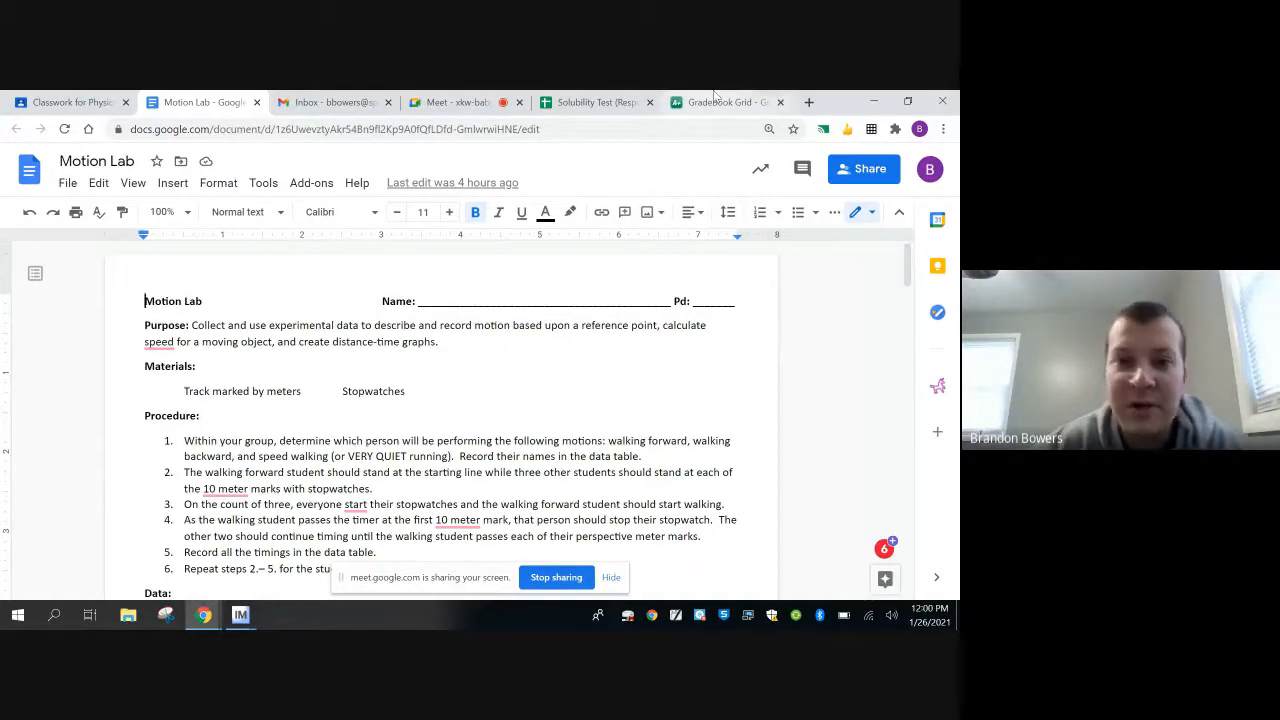
pyautogui.scroll(-3)
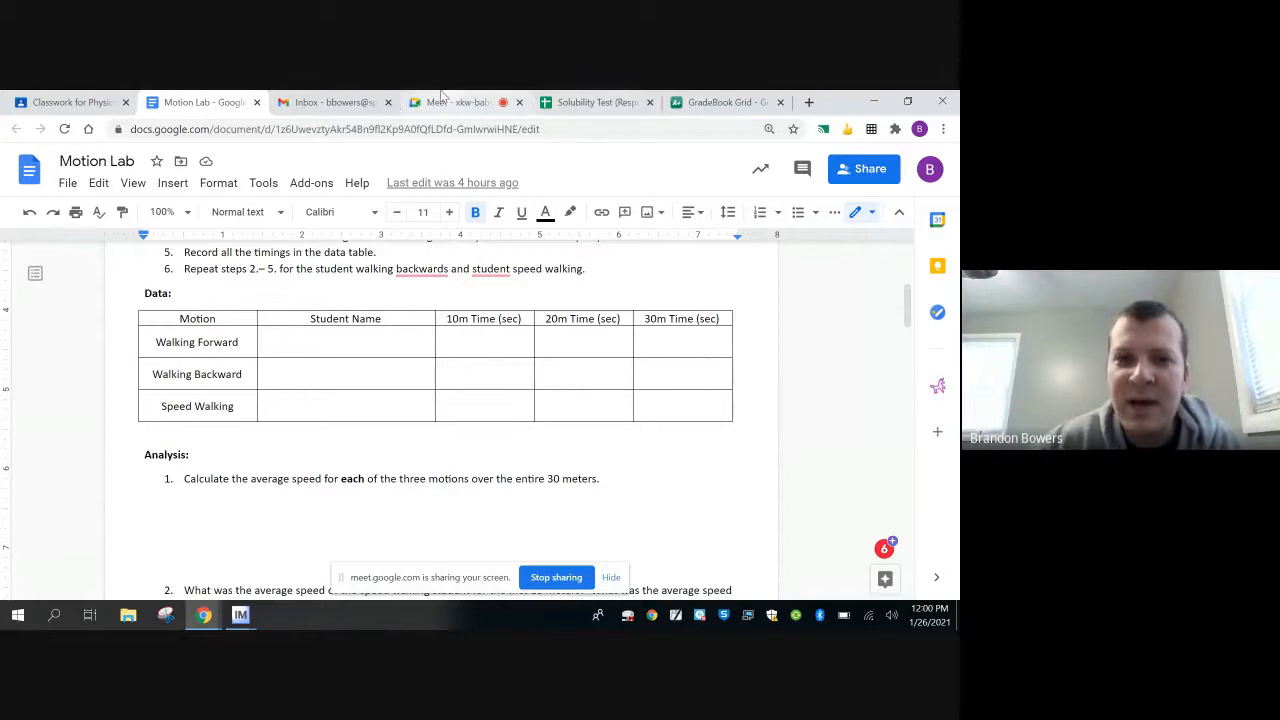
# Switch to Meet to show the hand-drawn 30 m timing diagram beside a stopwatch
pyautogui.click(455, 102)
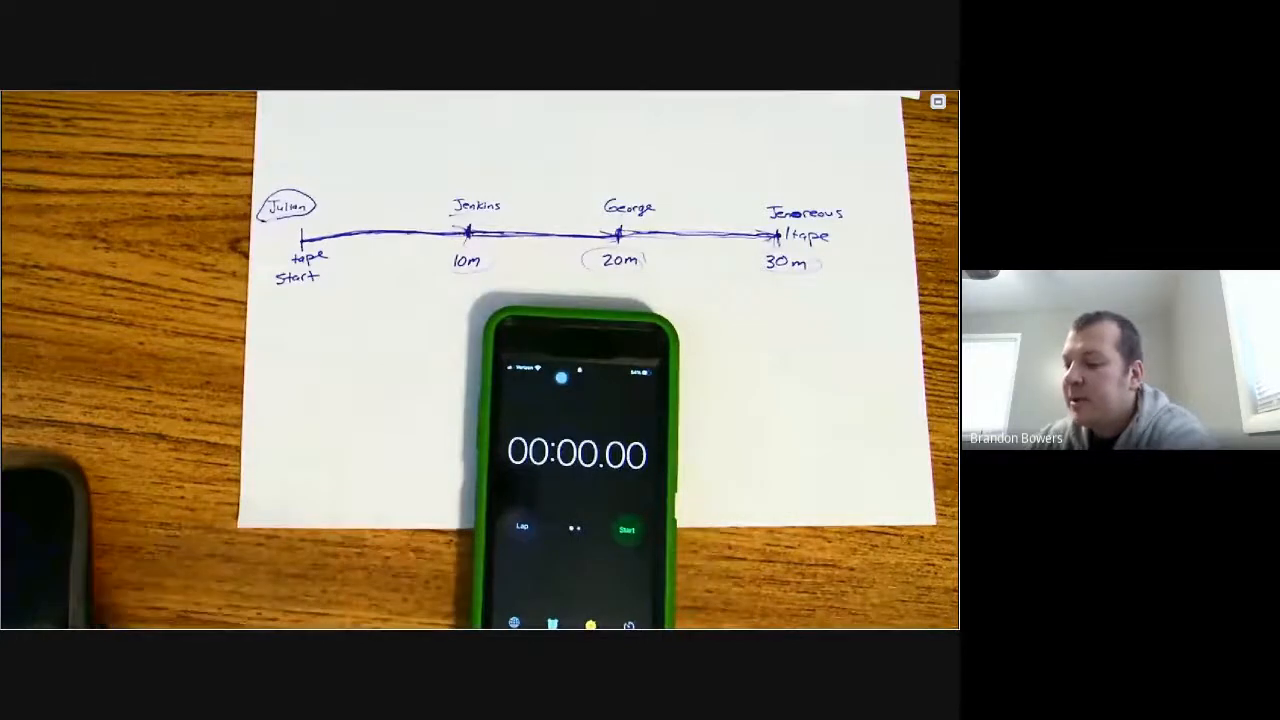
pyautogui.click(625, 528)
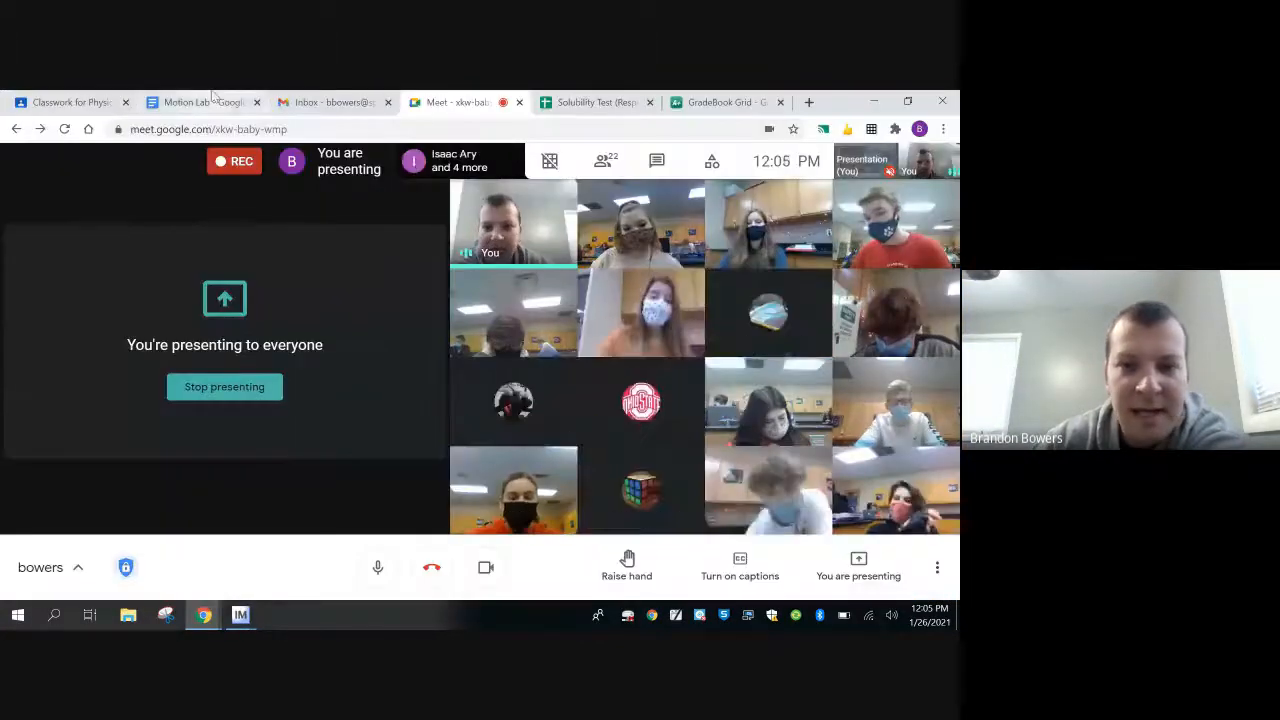
# Bring the Motion Lab worksheet's empty data table and analysis questions back on screen
pyautogui.click(200, 102)
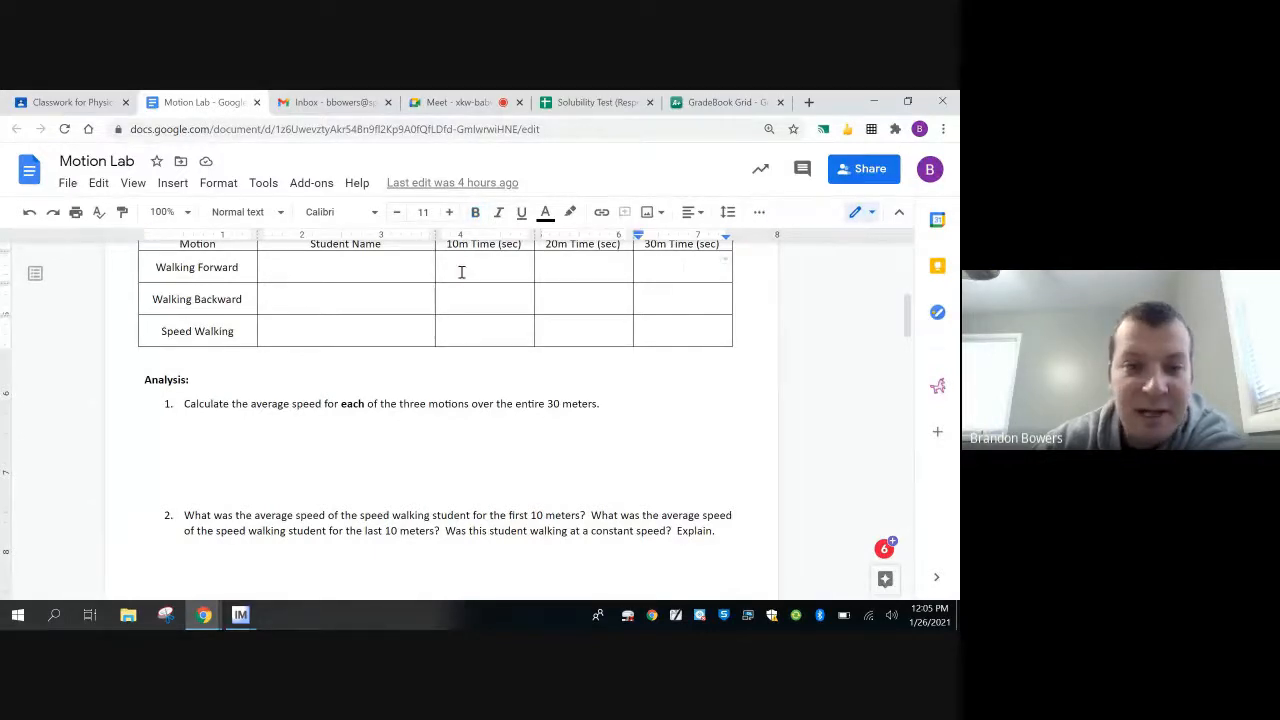
pyautogui.doubleClick(196, 267)
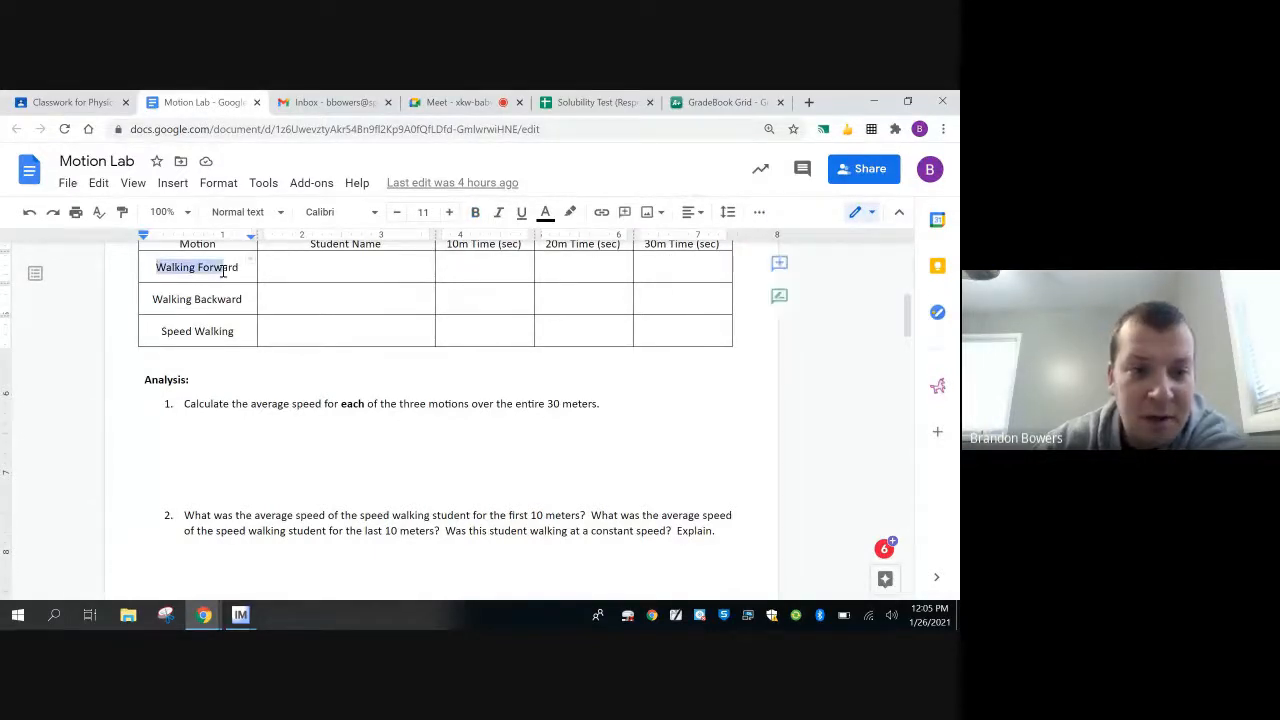
pyautogui.doubleClick(196, 298)
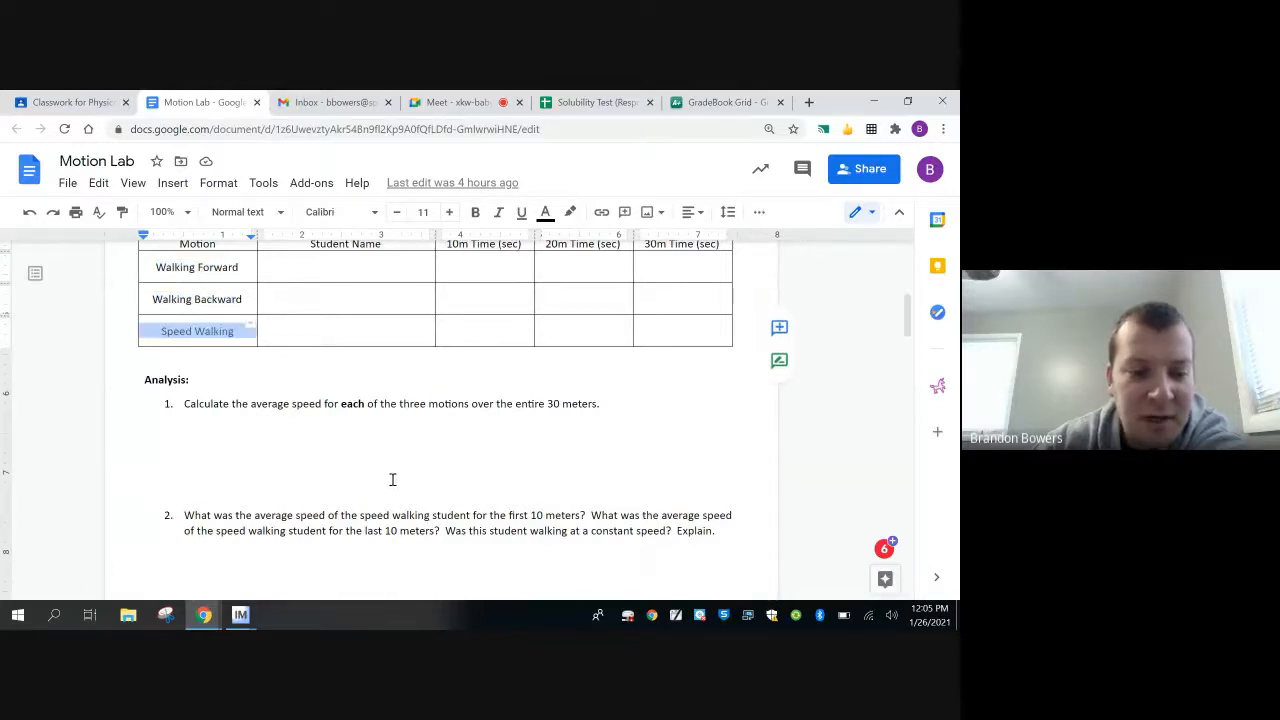
# Scroll through the worksheet's graphing grid and practice questions, then return to Meet
pyautogui.scroll(-3)
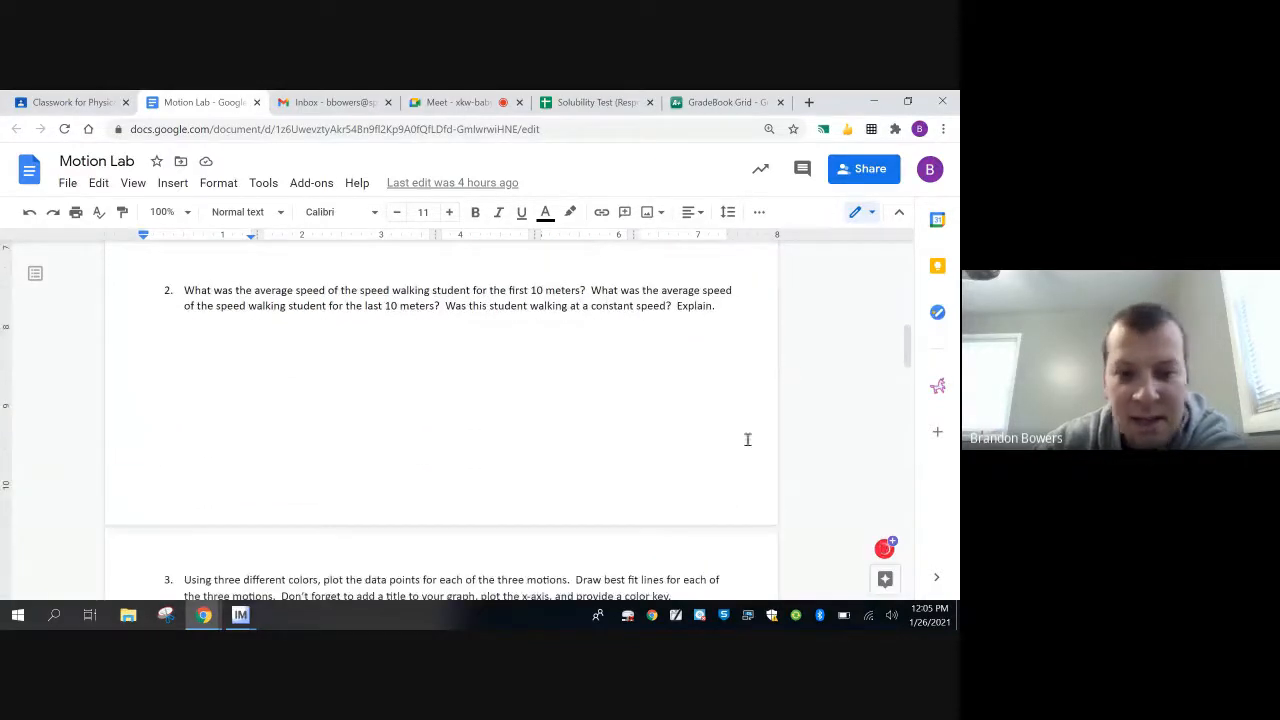
pyautogui.moveTo(360, 416)
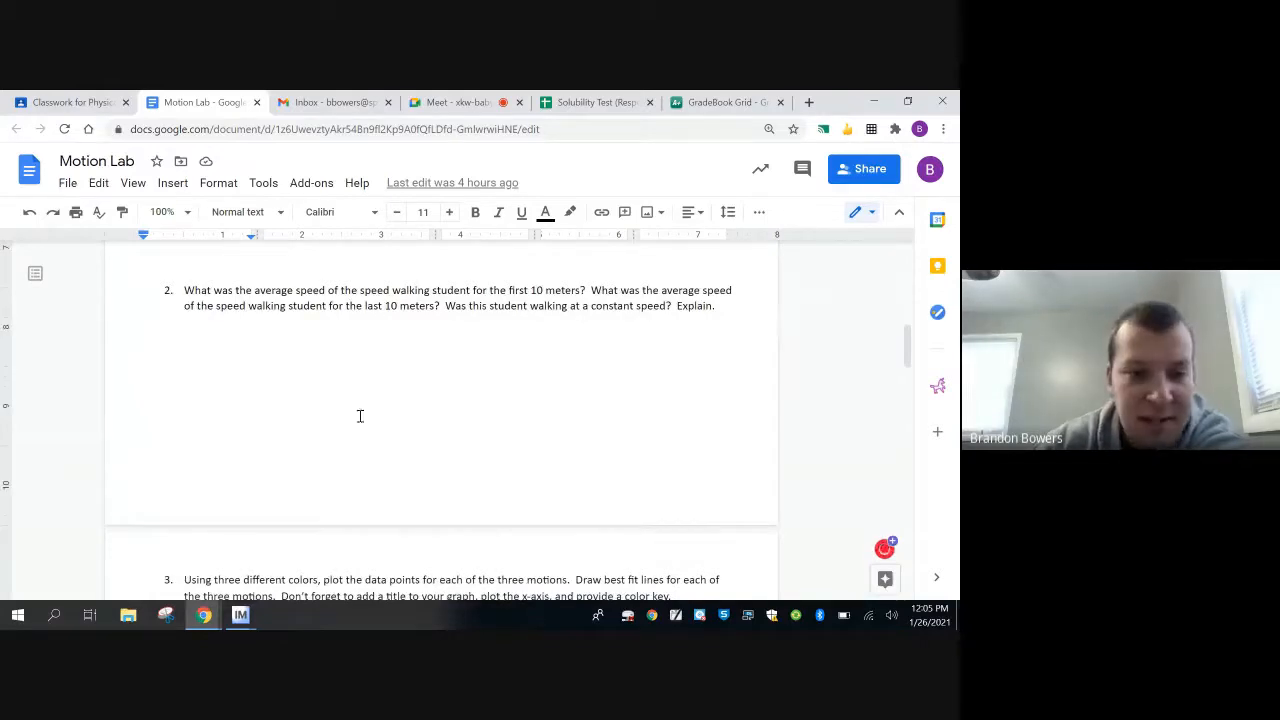
pyautogui.scroll(-3)
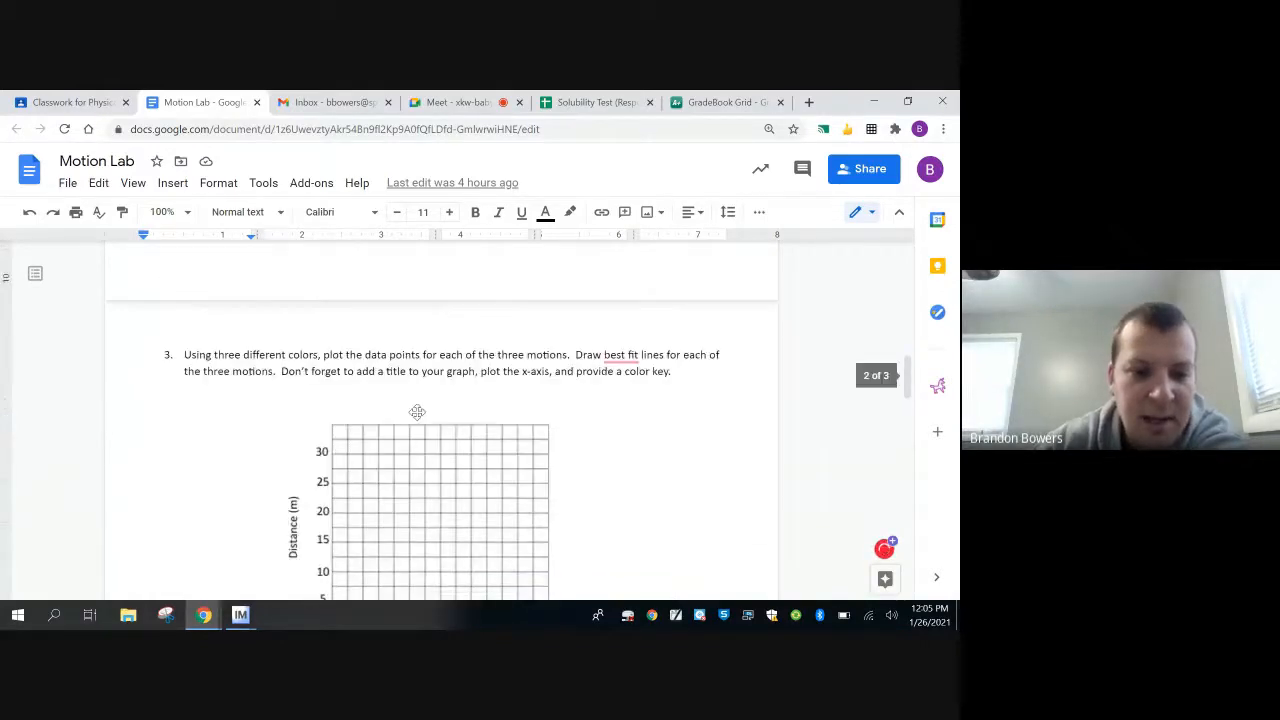
pyautogui.scroll(-3)
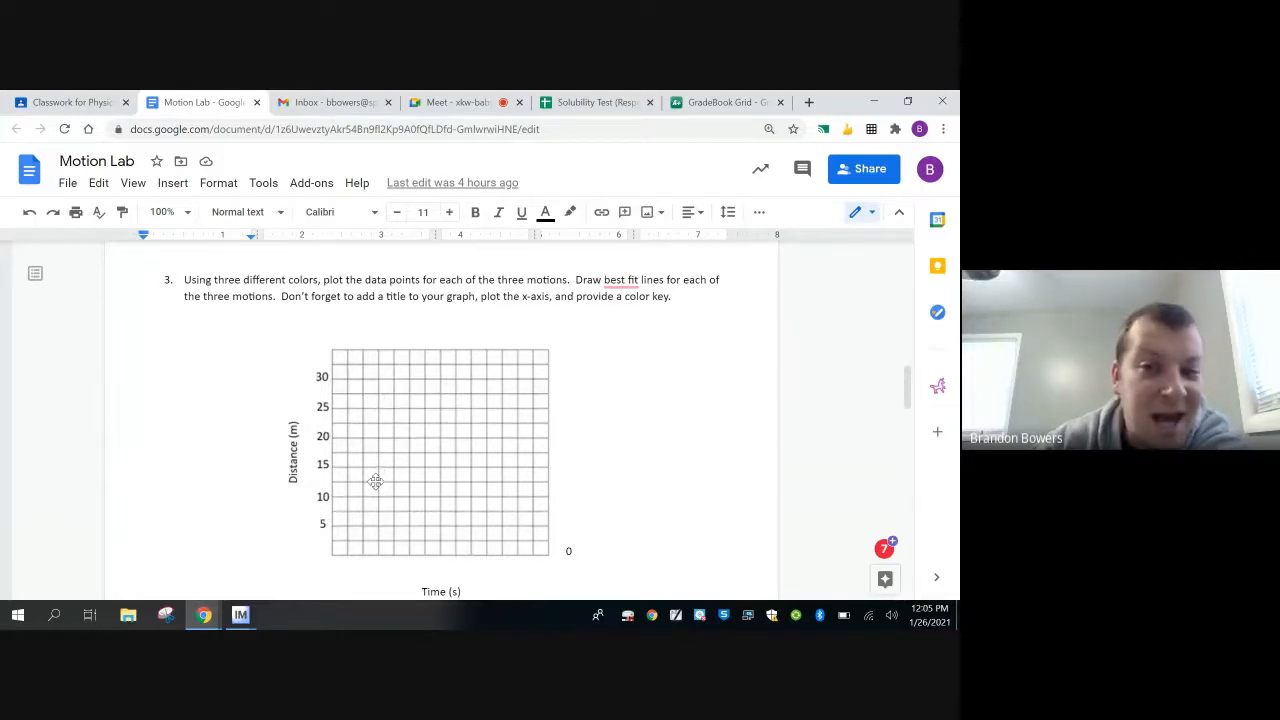
pyautogui.moveTo(367, 463)
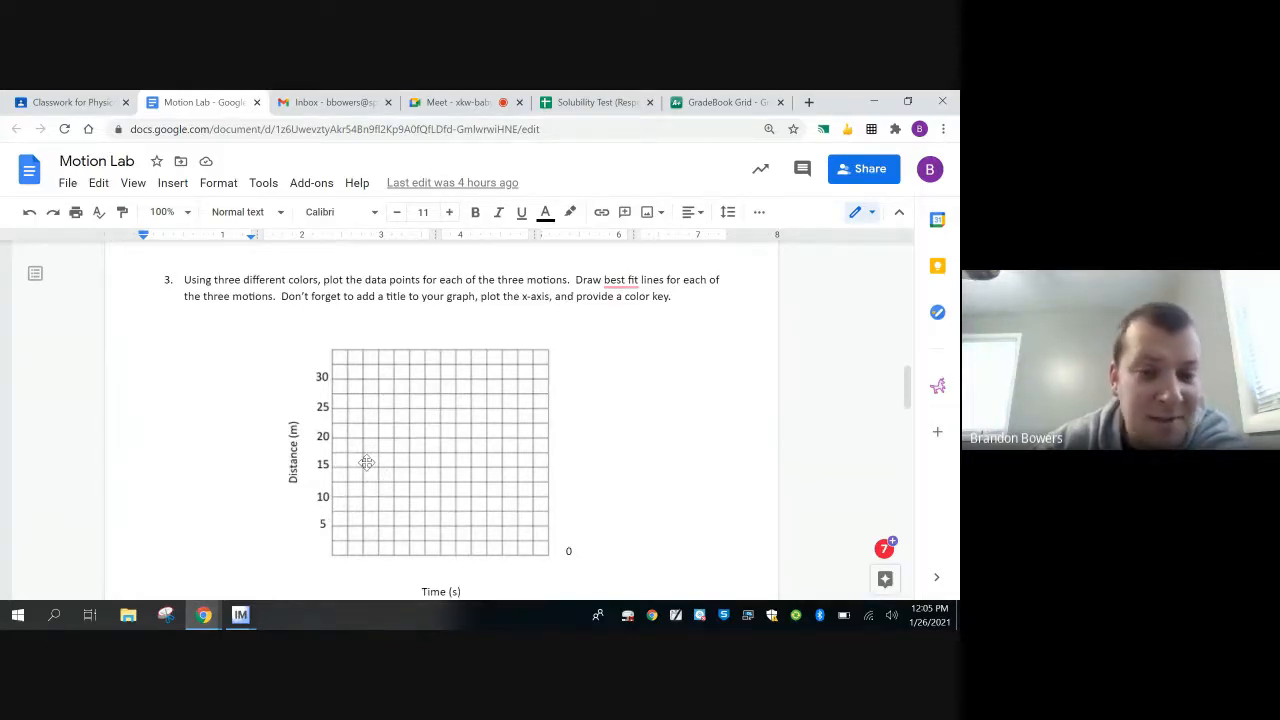
pyautogui.moveTo(390, 490)
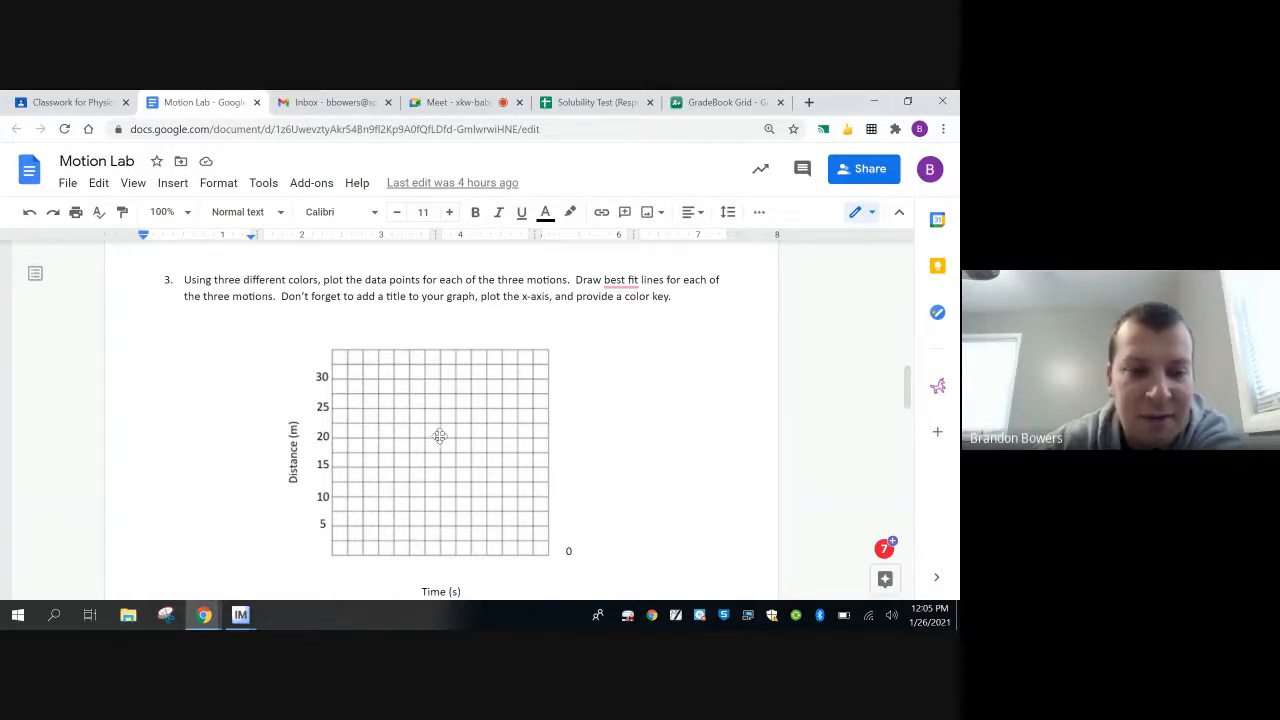
pyautogui.scroll(-3)
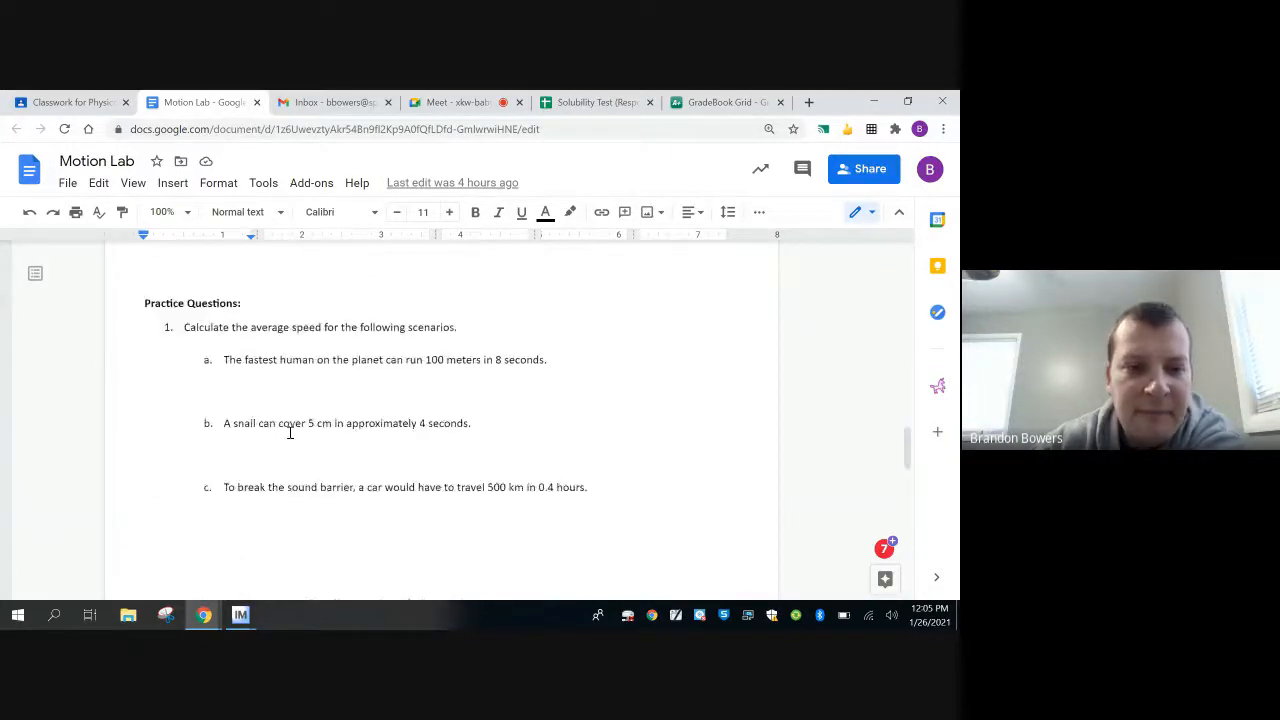
pyautogui.scroll(-3)
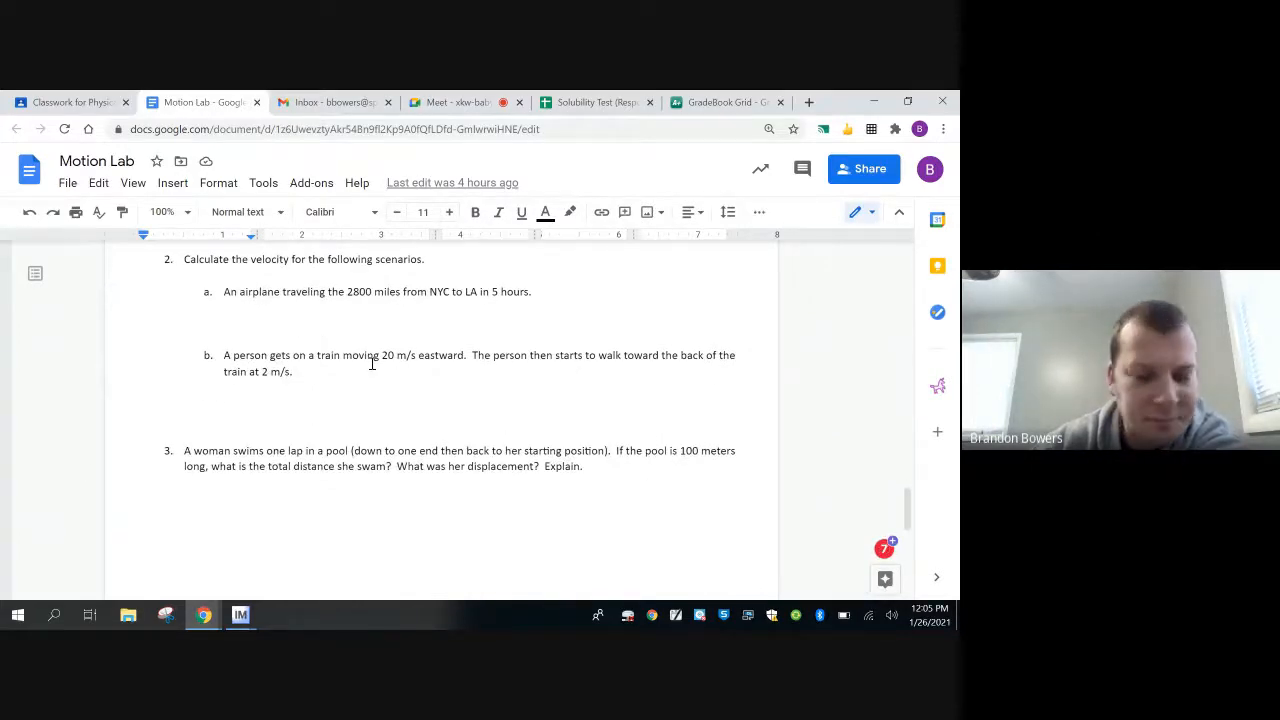
pyautogui.click(455, 102)
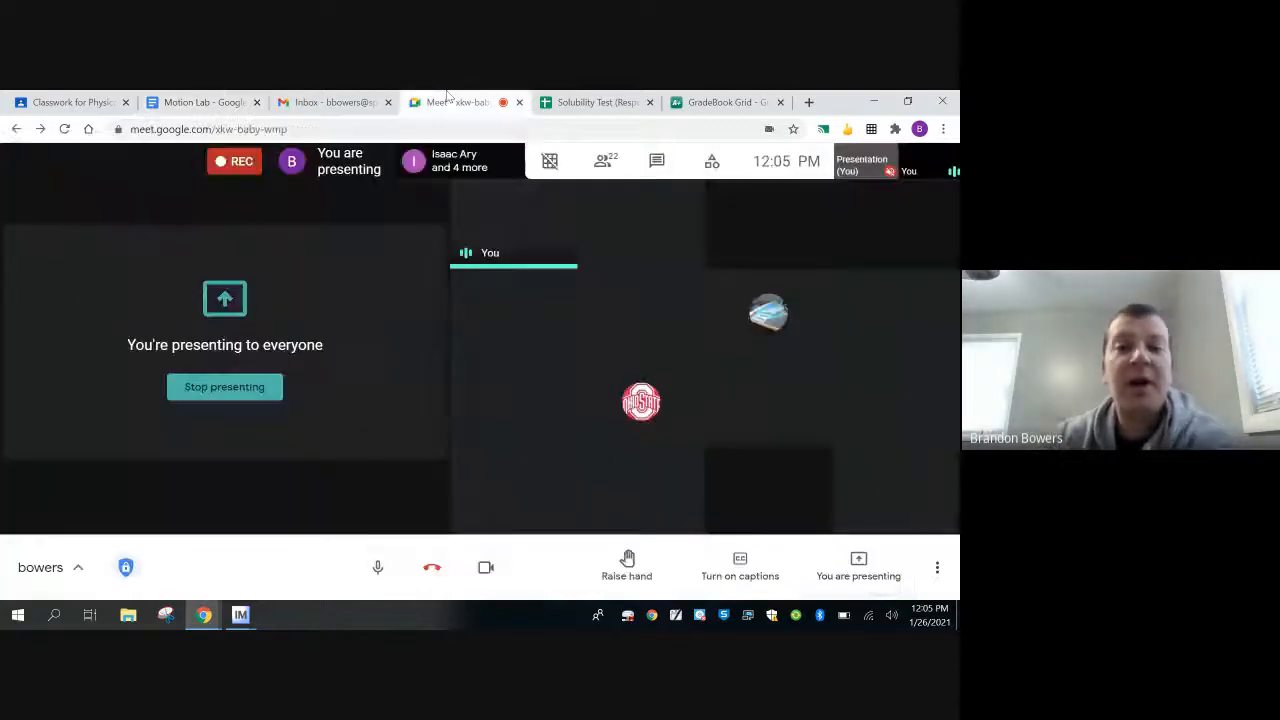